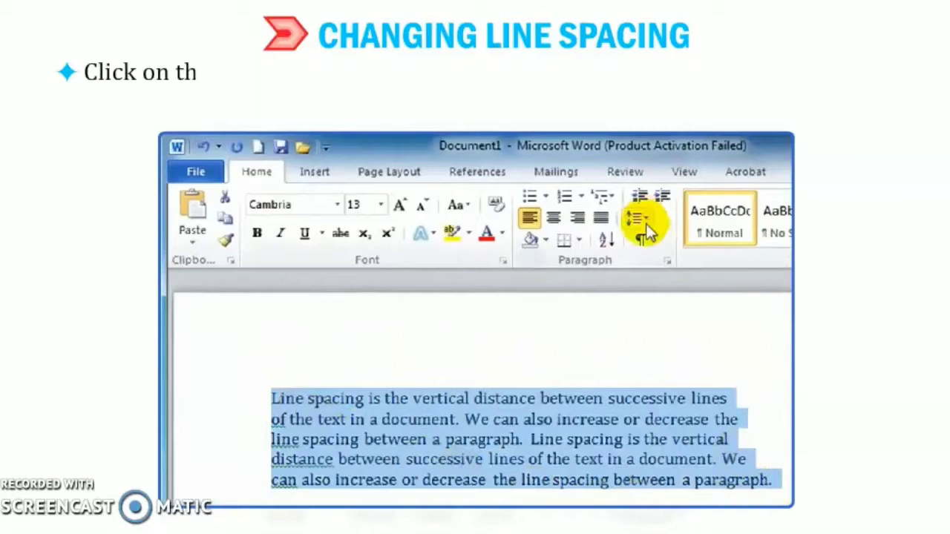
{"action": "mouse_move", "coordinate": [637, 218]}
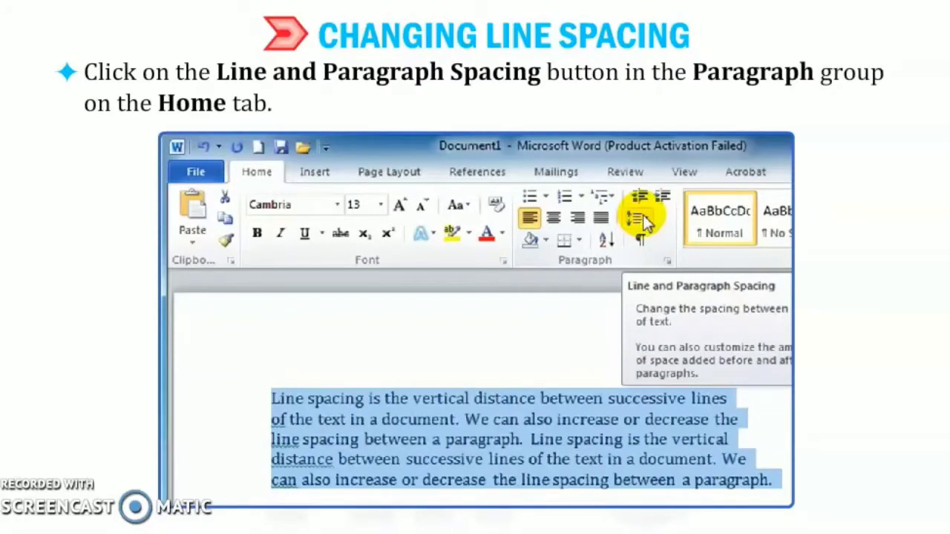
Step: Set the sample paragraph's line spacing to 1.5
{"action": "left_click", "coordinate": [639, 219]}
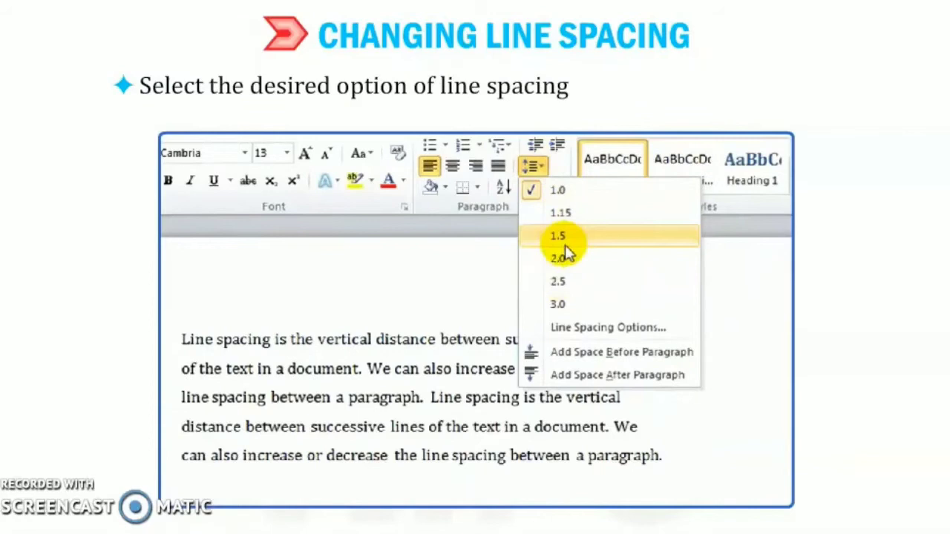
{"action": "left_click", "coordinate": [558, 235]}
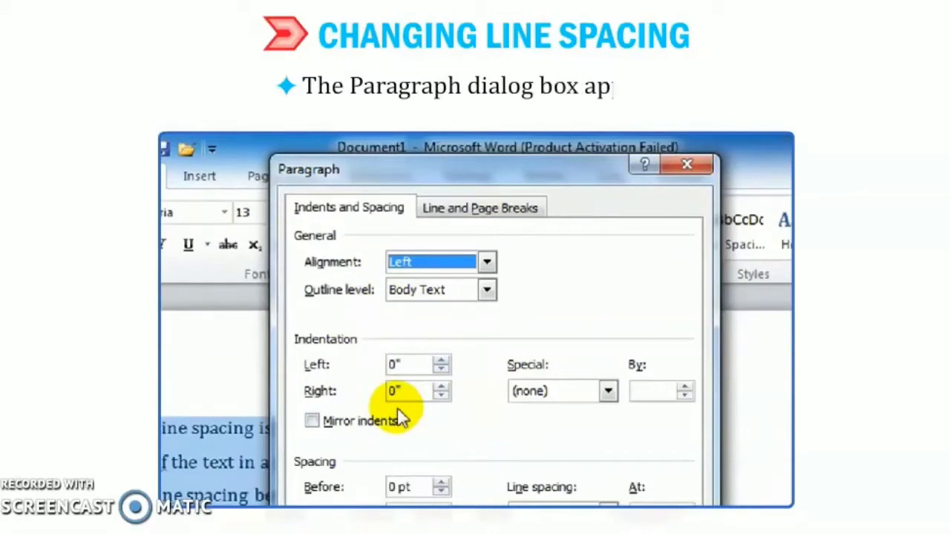
{"action": "mouse_move", "coordinate": [341, 356]}
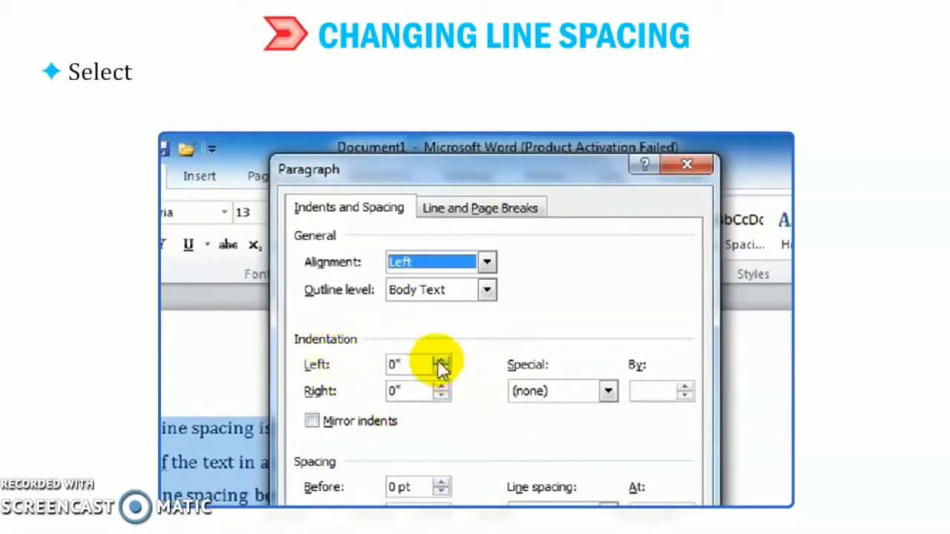
Step: Give the paragraph 0.1" left and right indents and a First line special indent
{"action": "left_click", "coordinate": [441, 360]}
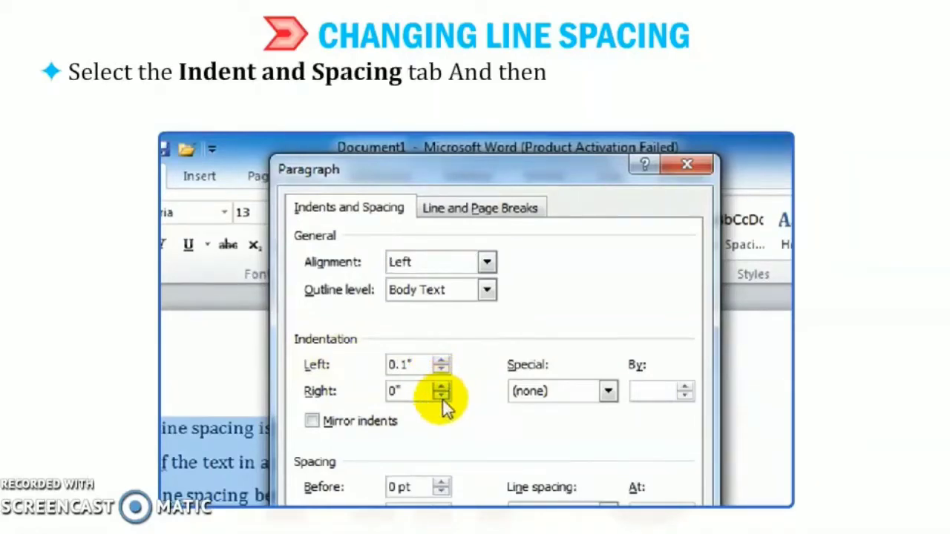
{"action": "left_click", "coordinate": [441, 397]}
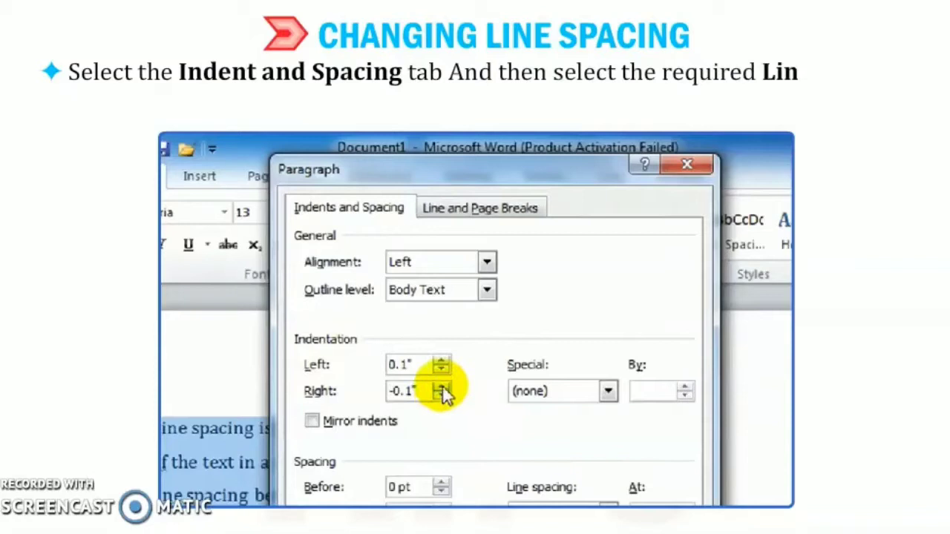
{"action": "left_click", "coordinate": [608, 392]}
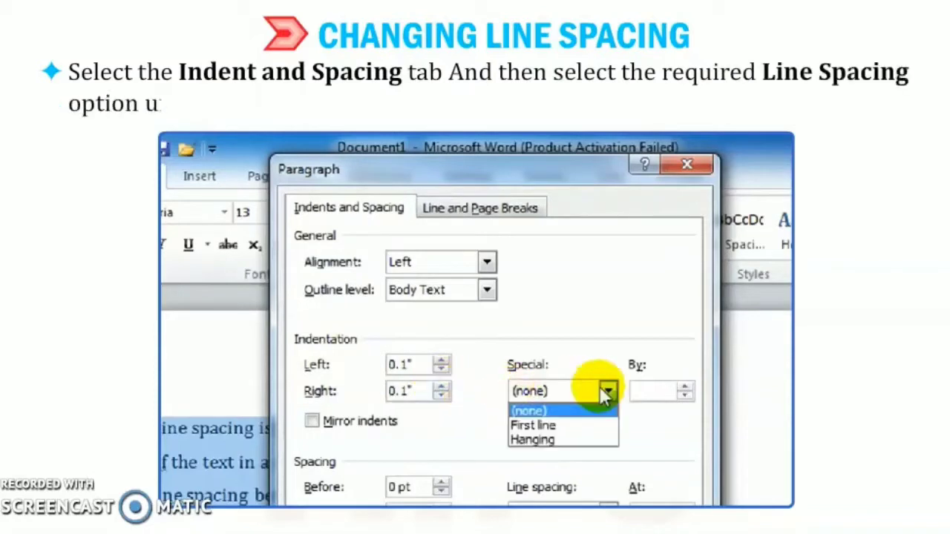
{"action": "mouse_move", "coordinate": [564, 425]}
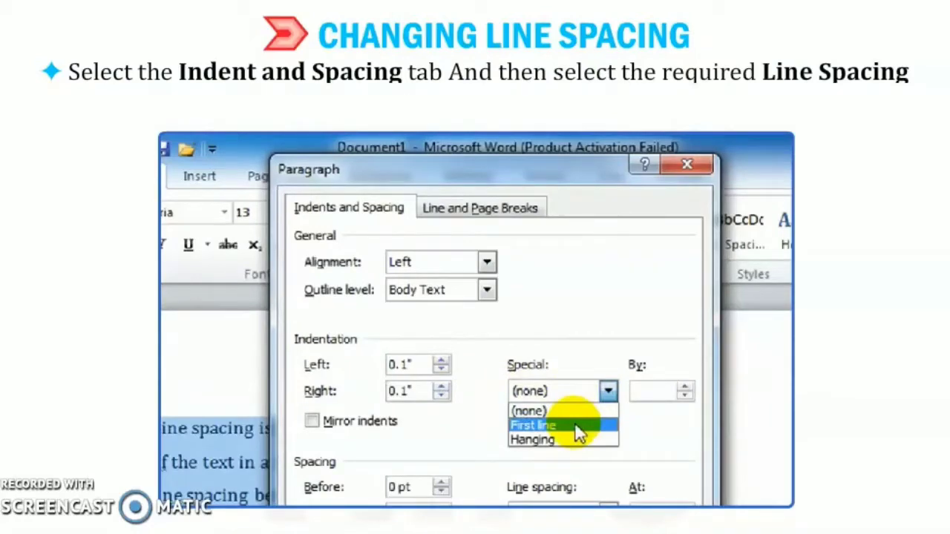
{"action": "left_click", "coordinate": [533, 425]}
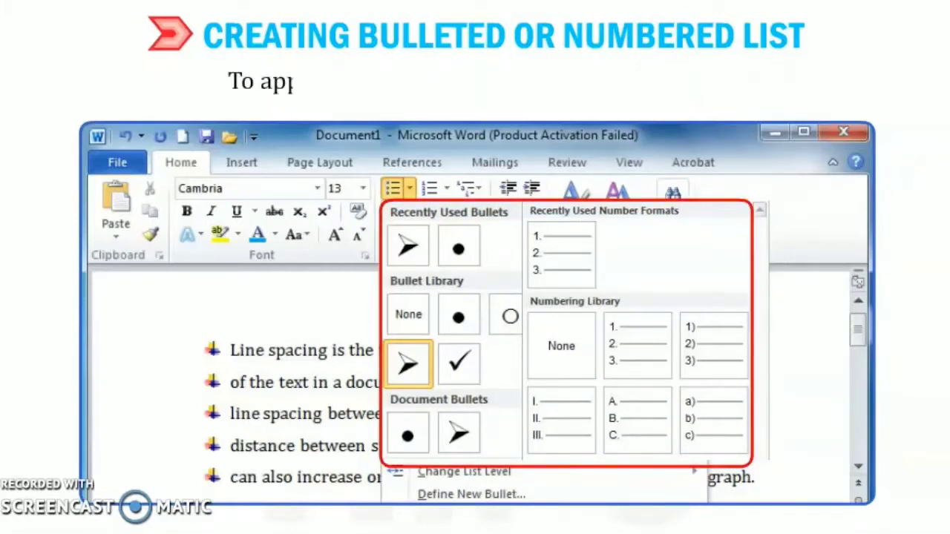
Step: Enter the text about applying bullets to the selected text
{"action": "type", "text": "ply bullets to the te"}
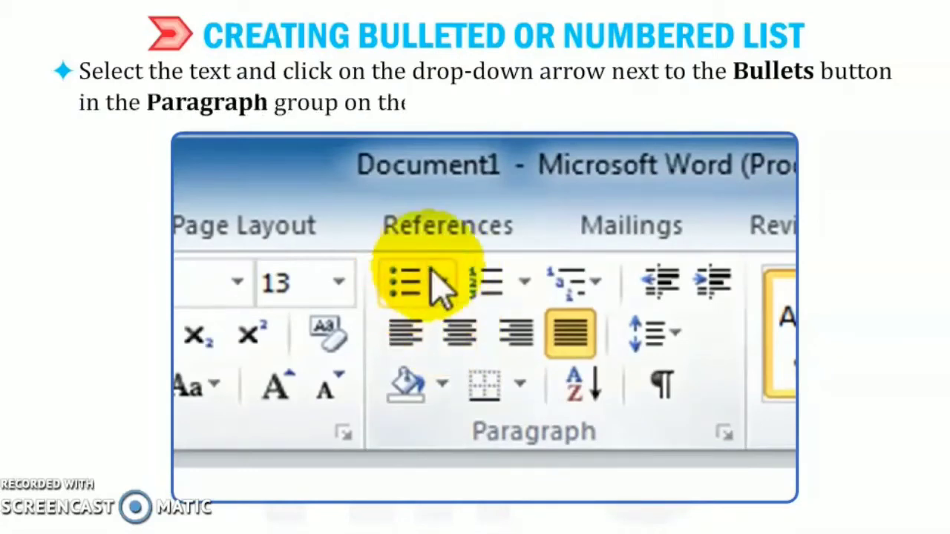
Step: Apply the square bullet from the Bullet Library to each line
{"action": "left_click", "coordinate": [443, 280]}
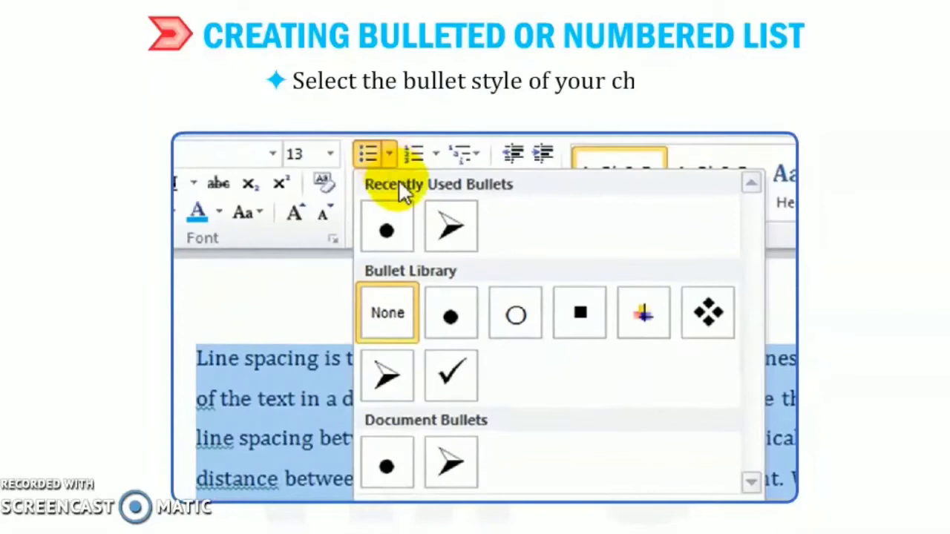
{"action": "left_click", "coordinate": [579, 312]}
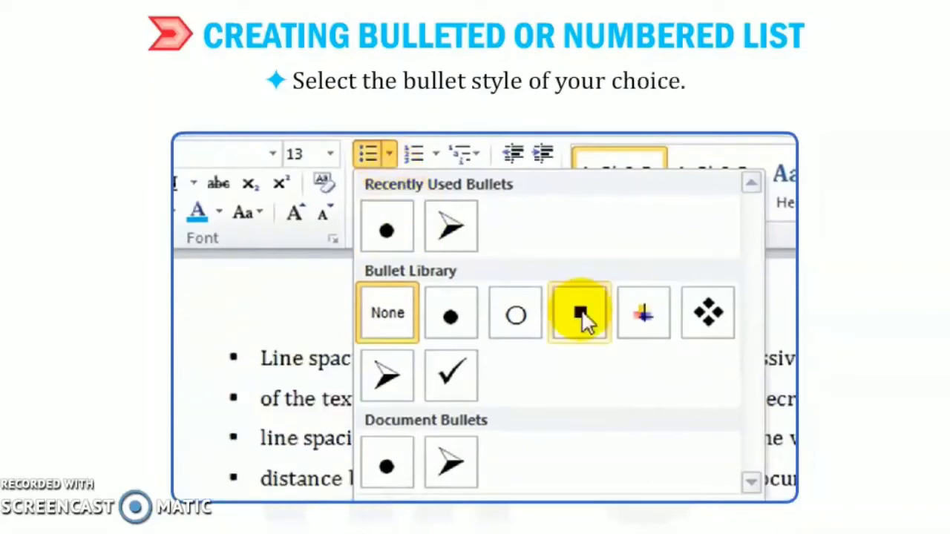
{"action": "left_click", "coordinate": [579, 312]}
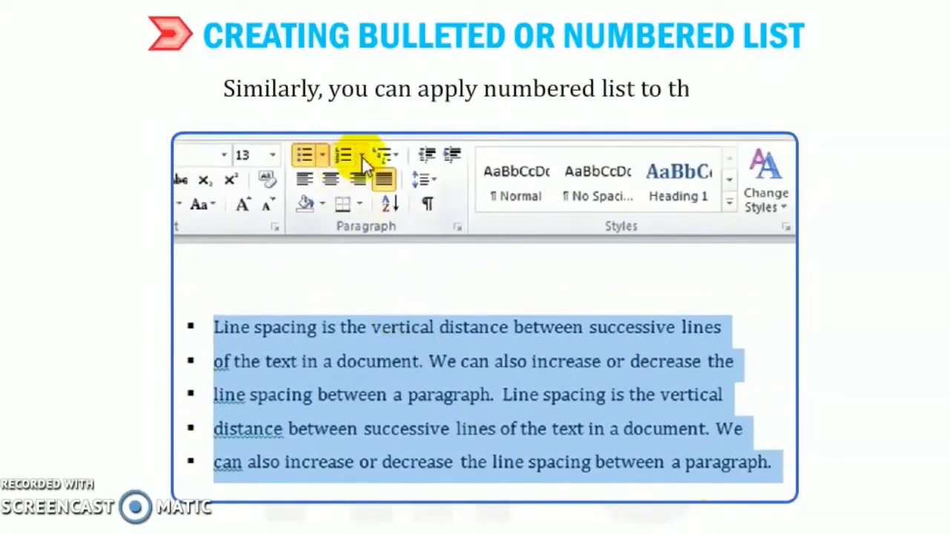
Step: Apply numbering to the paragraph lines instead of bullets
{"action": "left_click", "coordinate": [355, 154]}
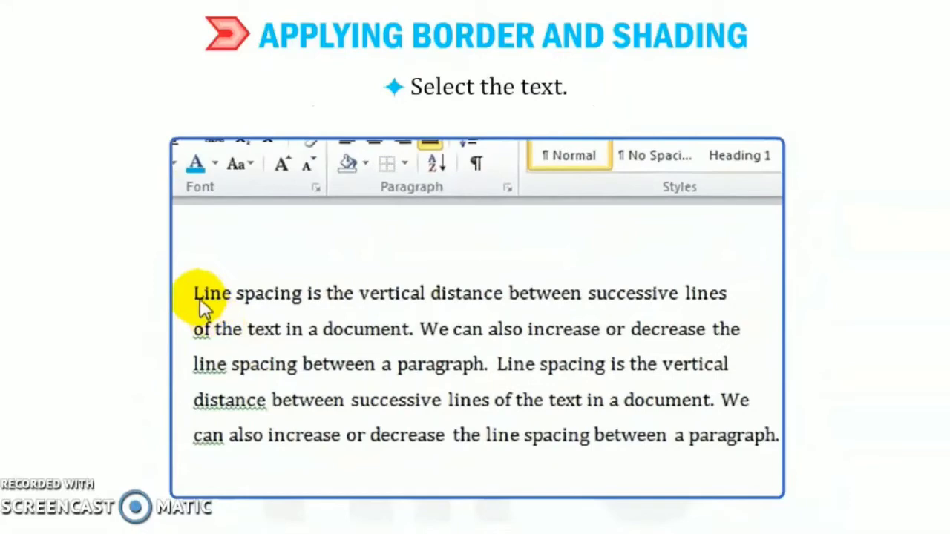
Step: Select the whole paragraph and open its border options
{"action": "left_click_drag", "start_coordinate": [195, 292], "coordinate": [319, 349]}
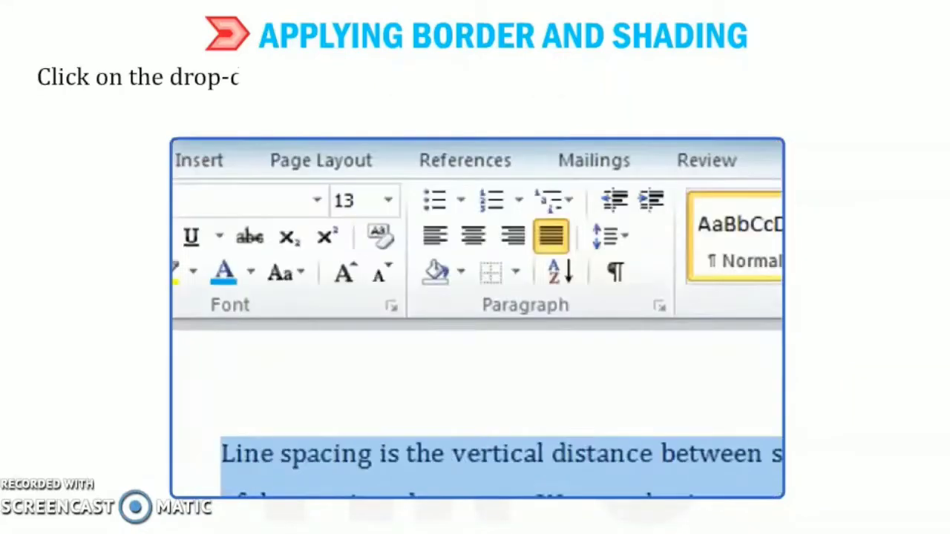
{"action": "left_click", "coordinate": [589, 344]}
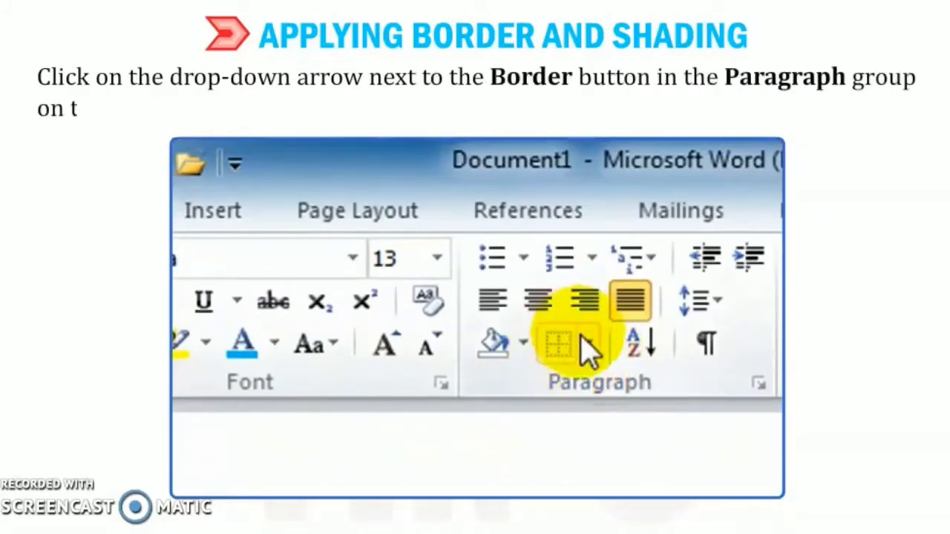
{"action": "left_click", "coordinate": [587, 344]}
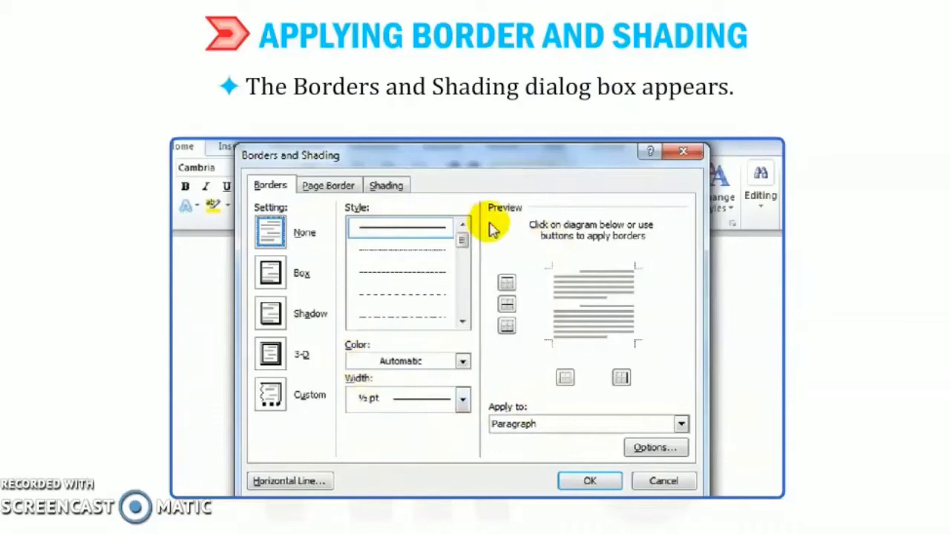
{"action": "mouse_move", "coordinate": [520, 370]}
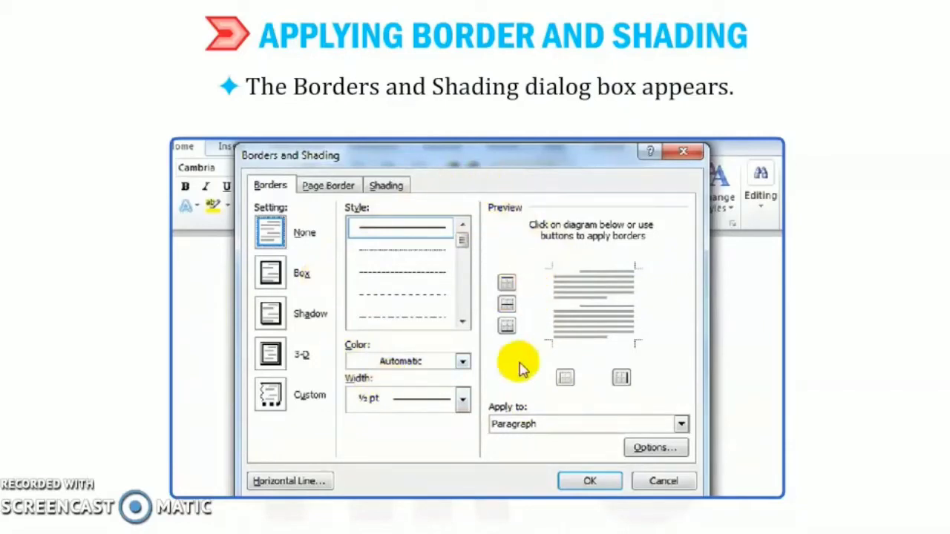
{"action": "mouse_move", "coordinate": [460, 435]}
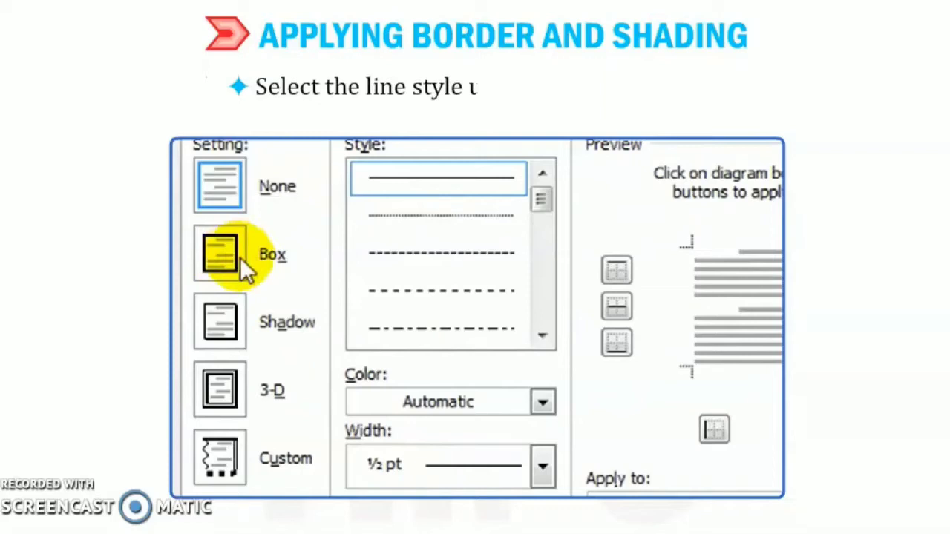
Step: Give the paragraph a box border with chosen line width, applied to Paragraph
{"action": "left_click", "coordinate": [220, 254]}
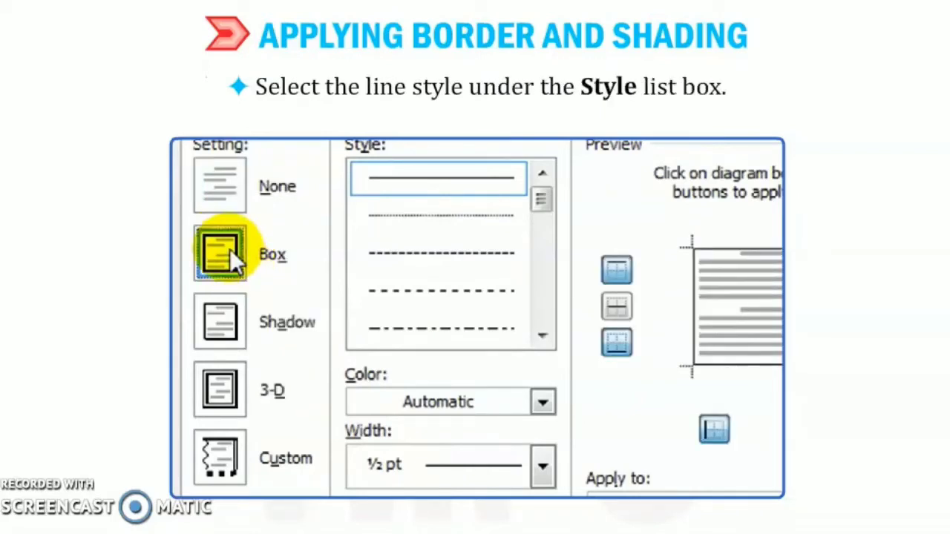
{"action": "left_click", "coordinate": [438, 254]}
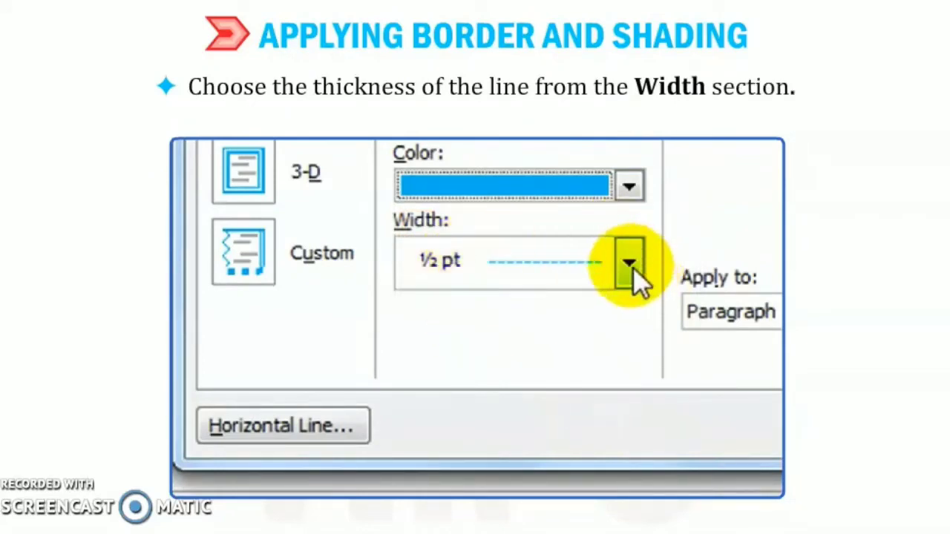
{"action": "left_click", "coordinate": [628, 261]}
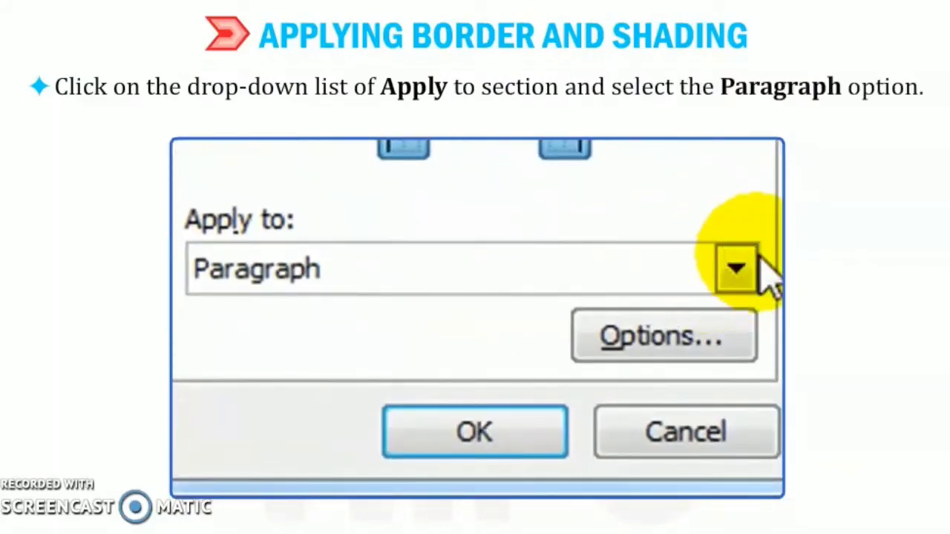
{"action": "left_click", "coordinate": [735, 269]}
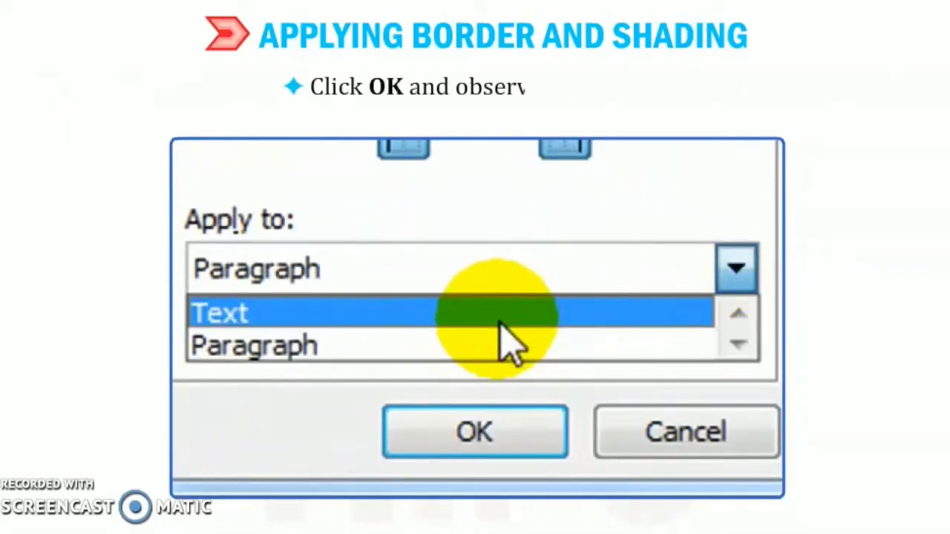
{"action": "left_click", "coordinate": [256, 345]}
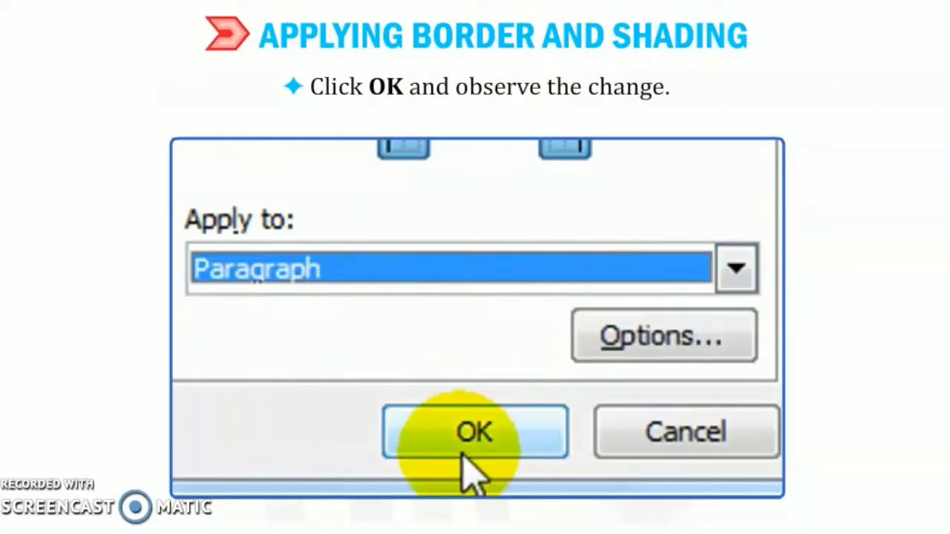
{"action": "left_click", "coordinate": [475, 432]}
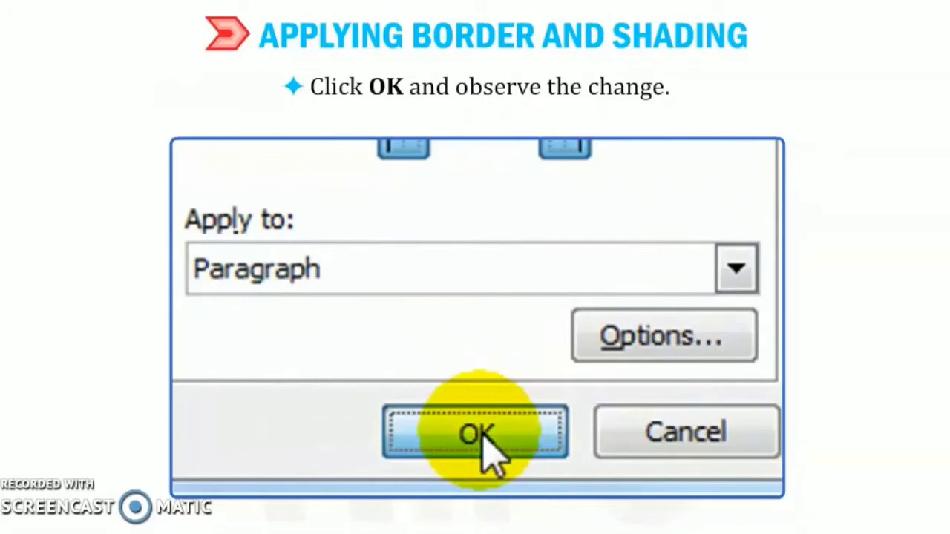
{"action": "left_click", "coordinate": [475, 432]}
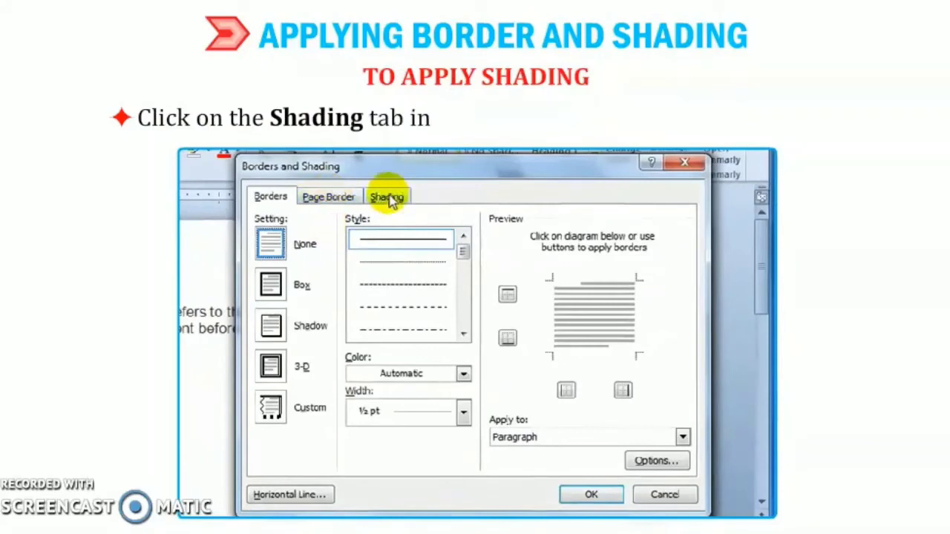
Step: Choose a light Shading fill colour and apply it to the whole paragraph
{"action": "left_click", "coordinate": [387, 196]}
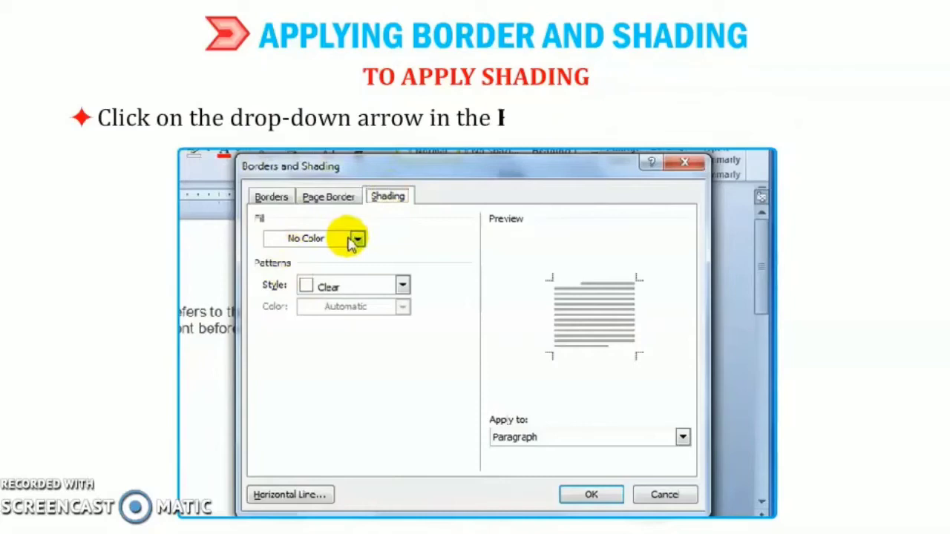
{"action": "left_click", "coordinate": [359, 238]}
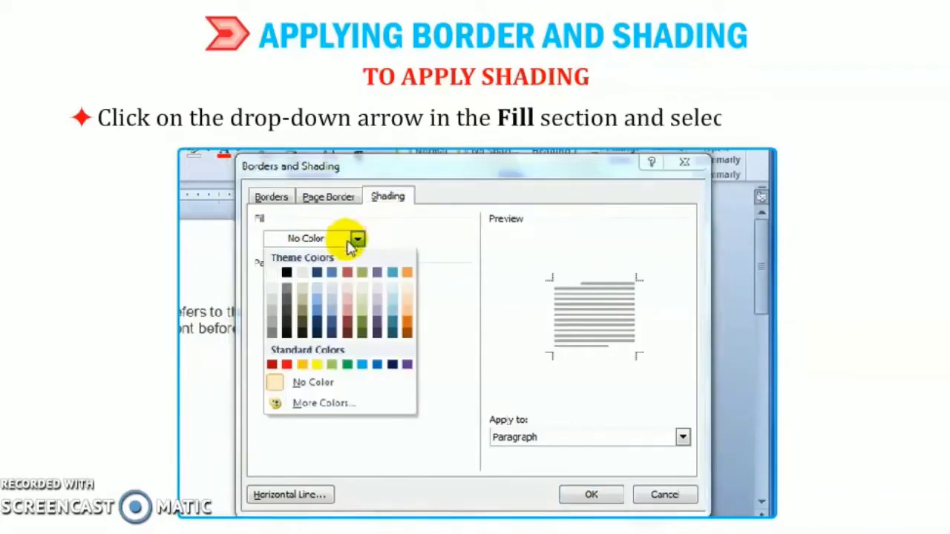
{"action": "mouse_move", "coordinate": [395, 295]}
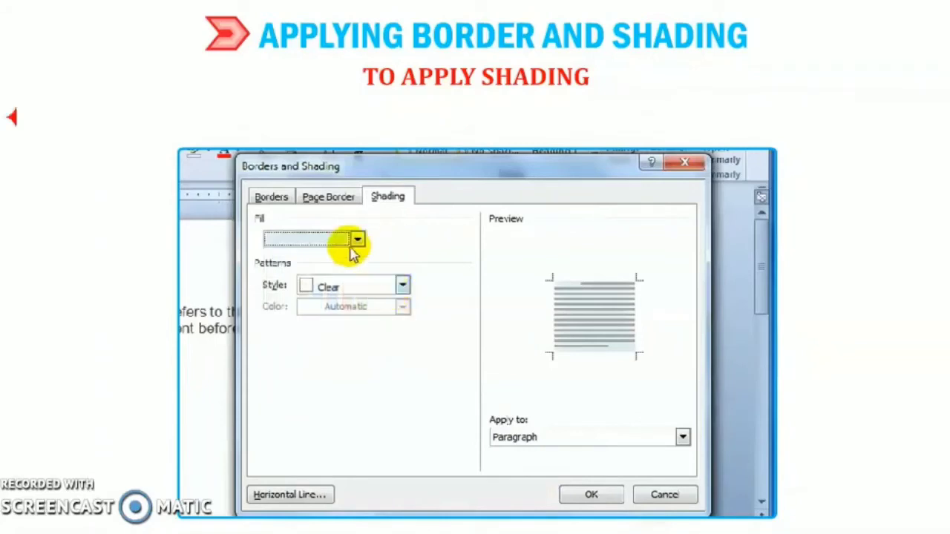
{"action": "mouse_move", "coordinate": [441, 342]}
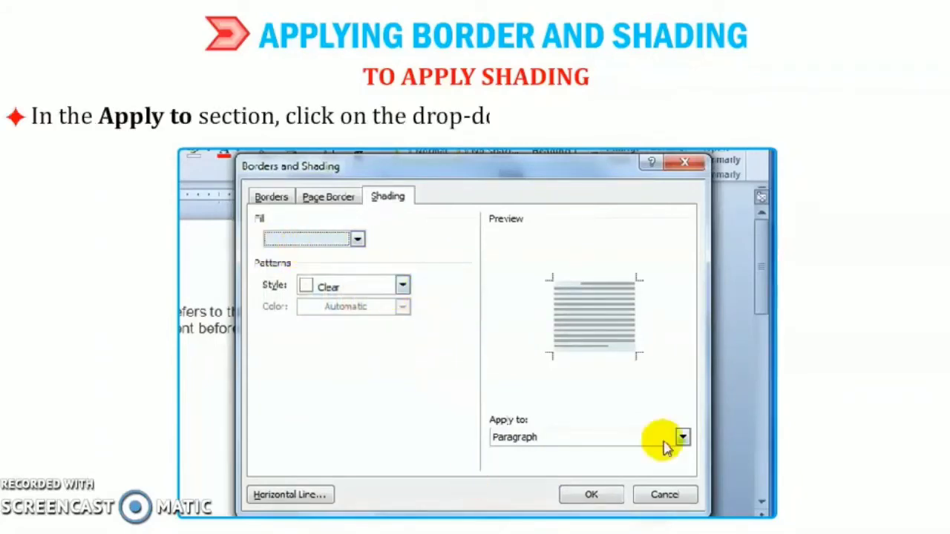
{"action": "left_click", "coordinate": [681, 436]}
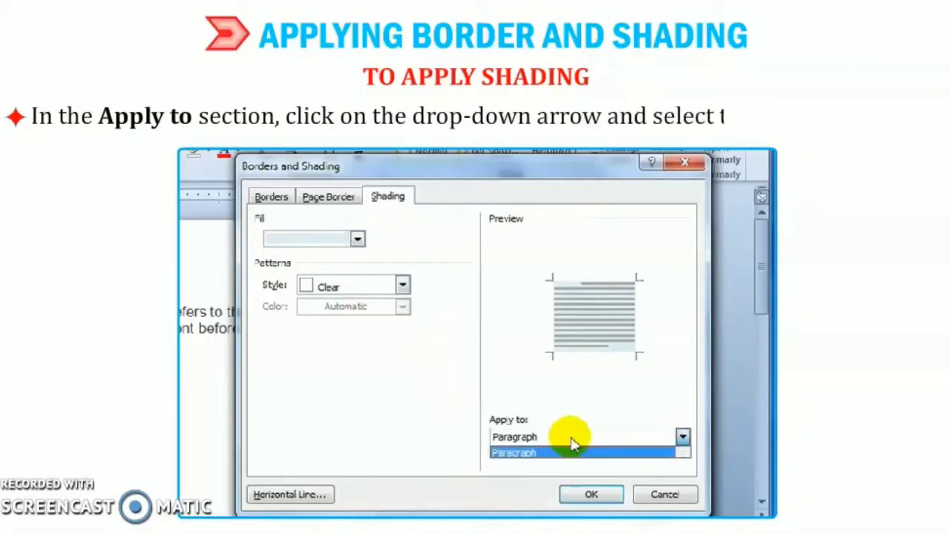
{"action": "left_click", "coordinate": [515, 453]}
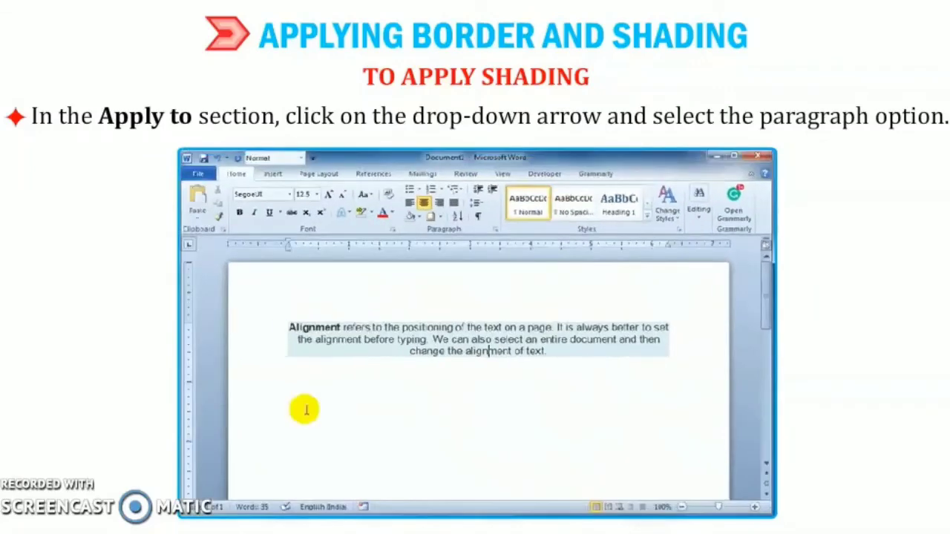
{"action": "mouse_move", "coordinate": [585, 451]}
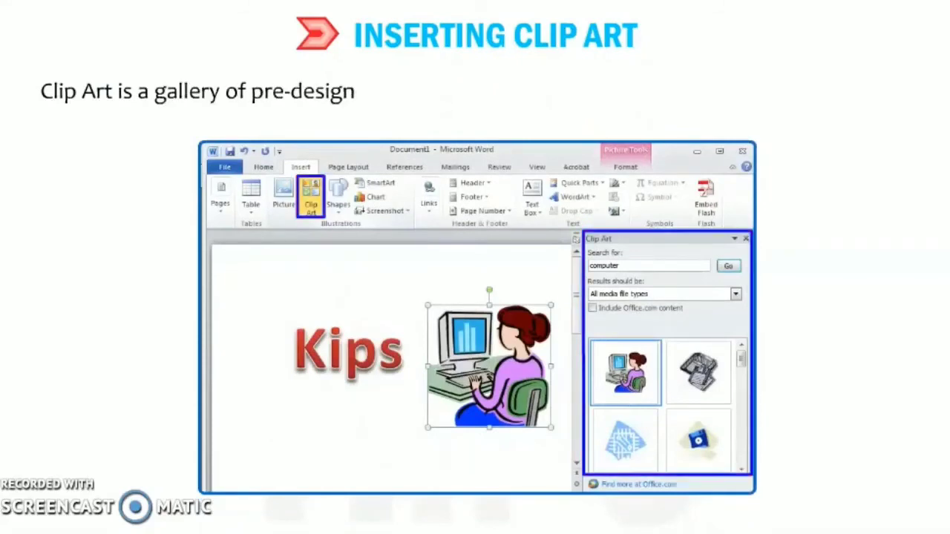
{"action": "type", "text": "ed pictures that can b"}
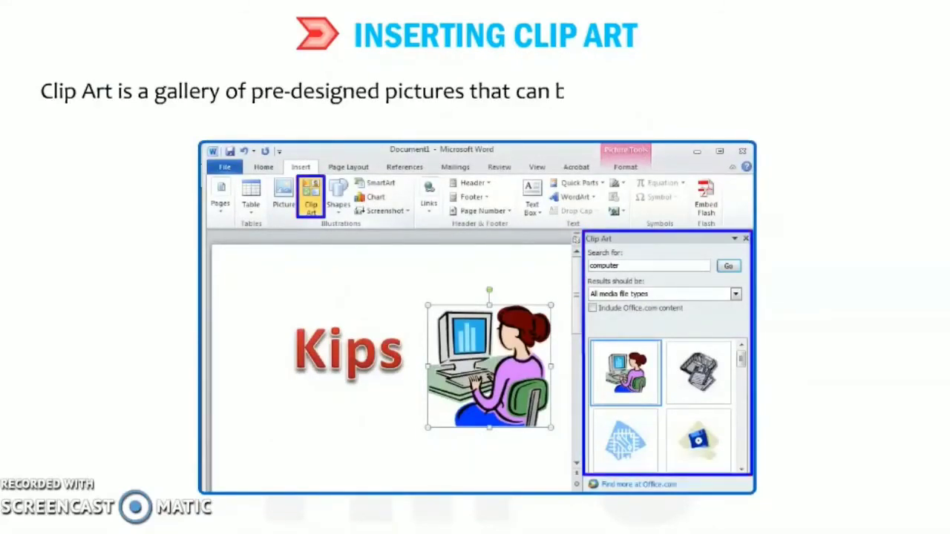
{"action": "type", "text": "be inserted directl"}
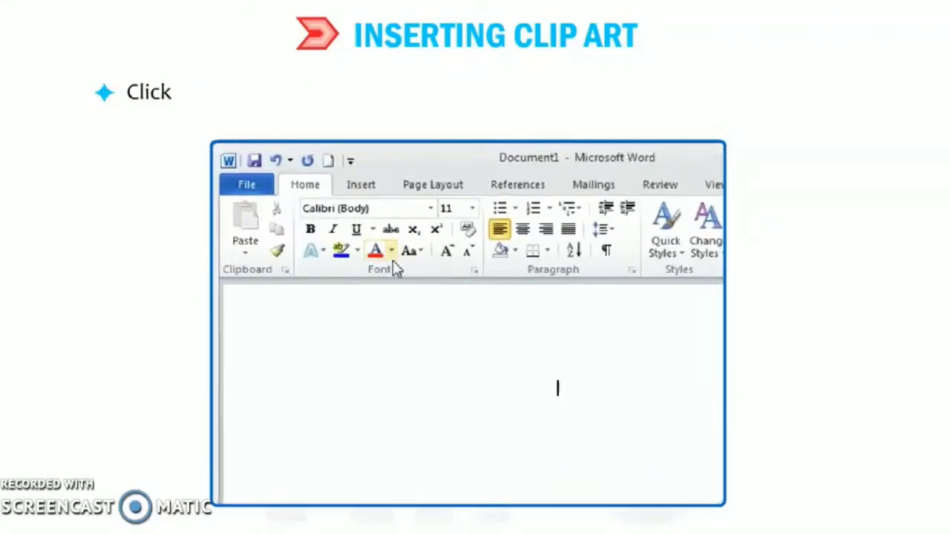
{"action": "mouse_move", "coordinate": [378, 189]}
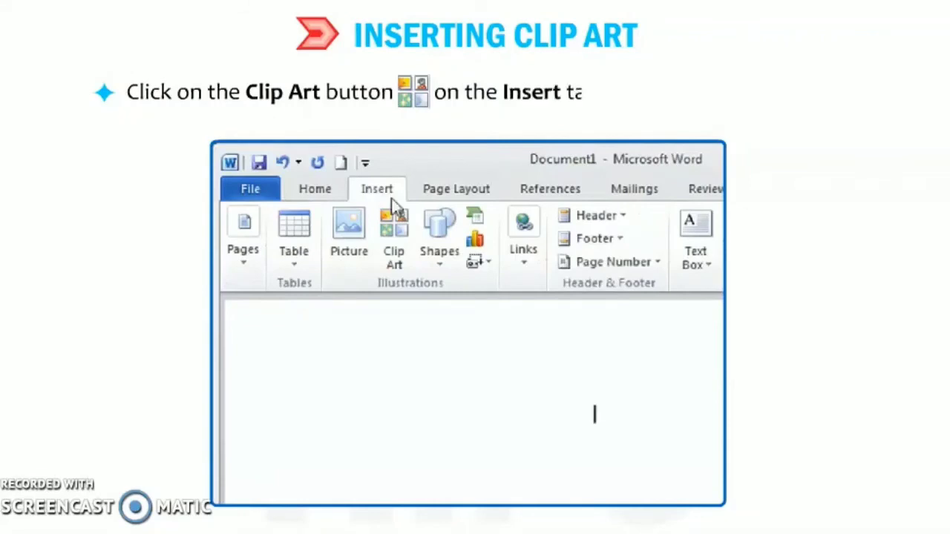
{"action": "mouse_move", "coordinate": [393, 238]}
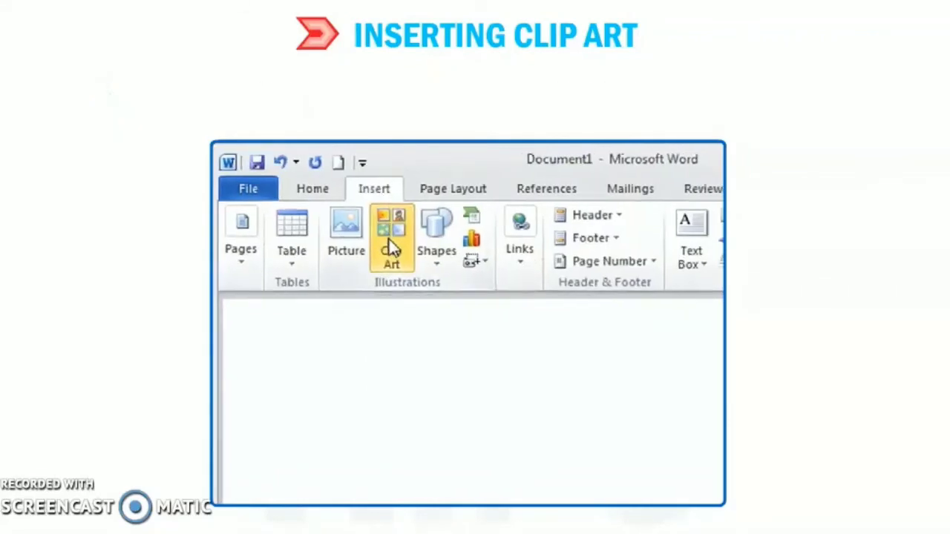
Step: Open the Clip Art task pane from the Insert tab
{"action": "left_click", "coordinate": [392, 237]}
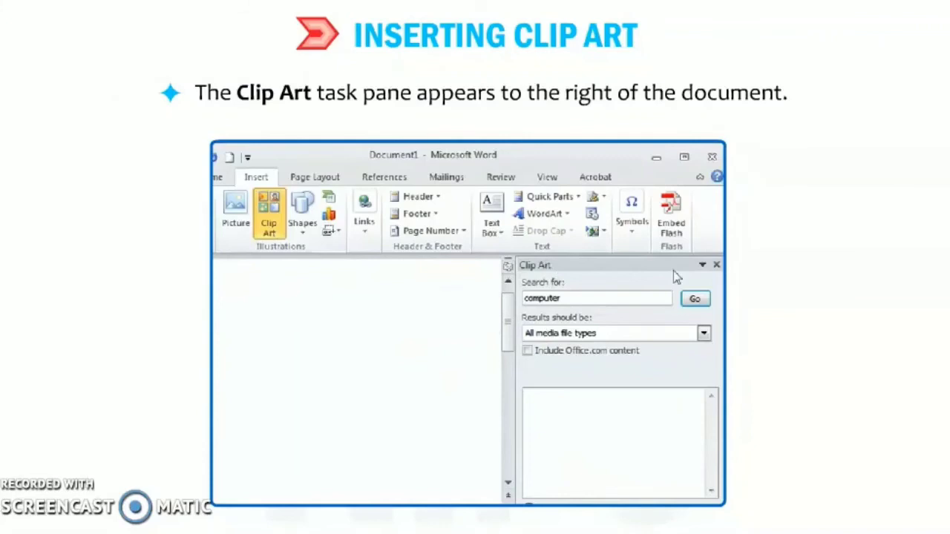
{"action": "mouse_move", "coordinate": [586, 406]}
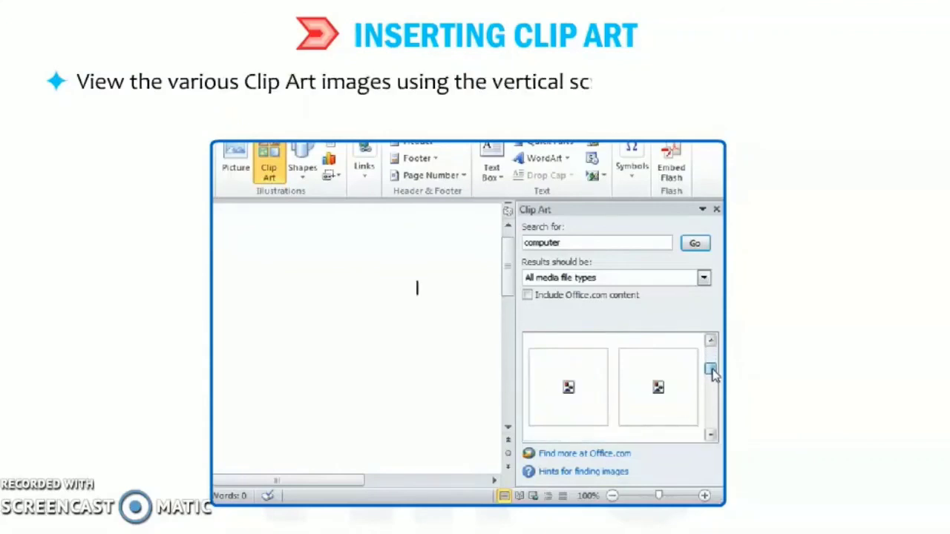
Step: Insert the woman-at-a-computer clip art and close the Clip Art pane
{"action": "left_click", "coordinate": [711, 356]}
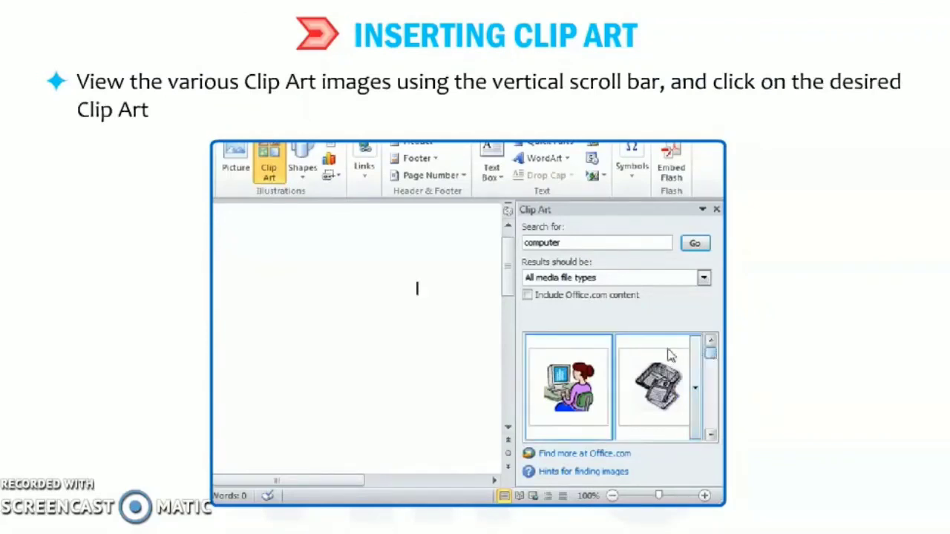
{"action": "left_click", "coordinate": [568, 386]}
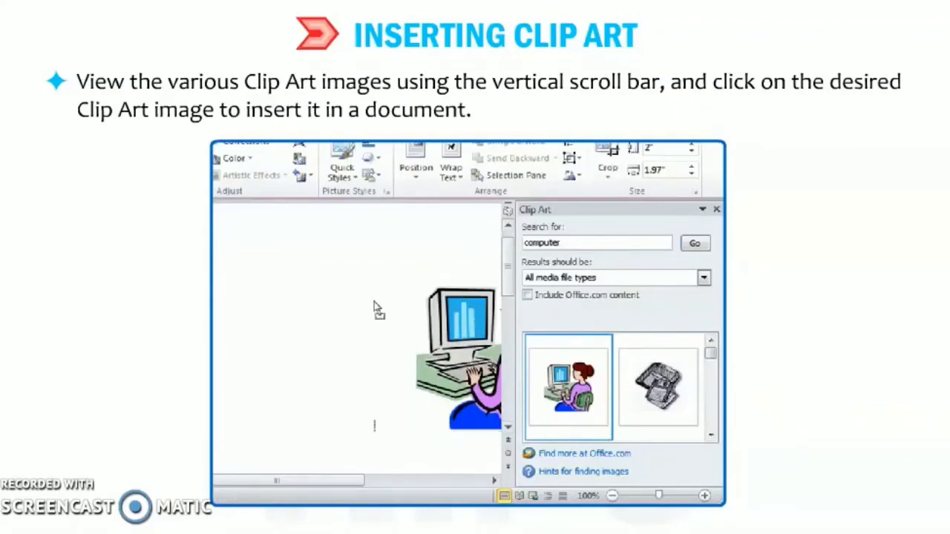
{"action": "left_click", "coordinate": [568, 386]}
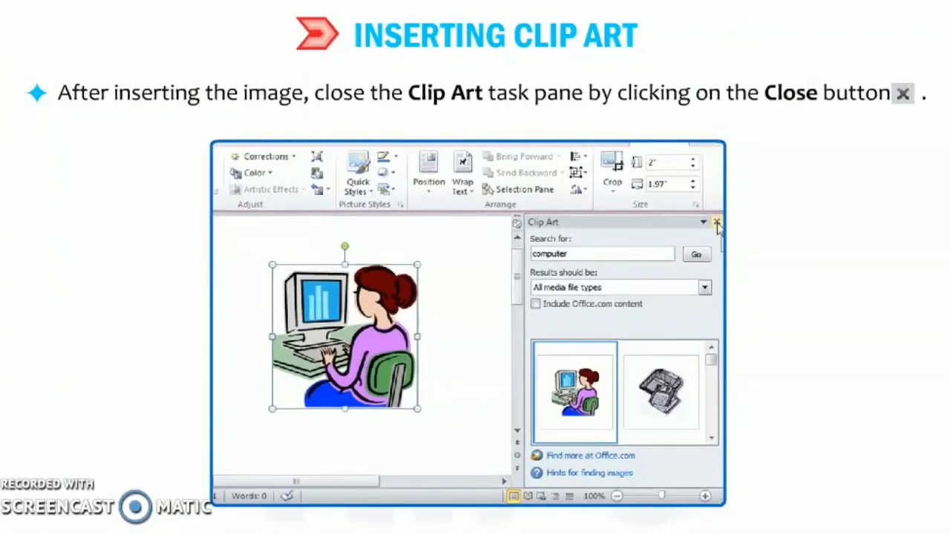
{"action": "left_click", "coordinate": [717, 222]}
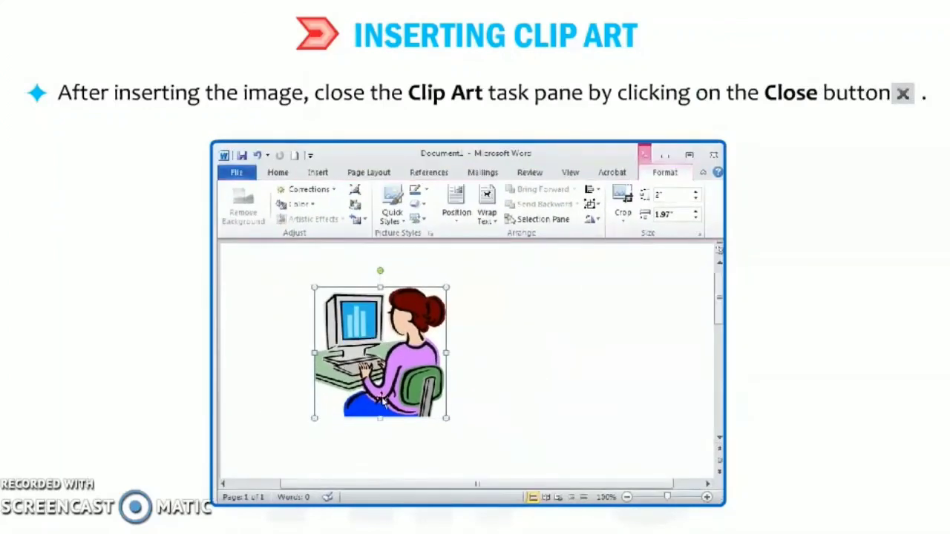